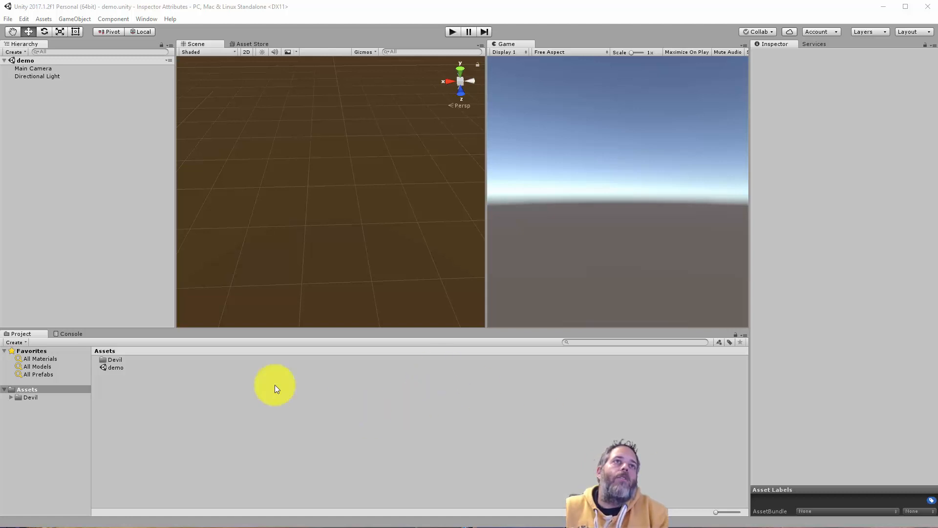
Step: Create an empty GameObject named Character and a Character C# script in the Project assets
left_click(74, 19)
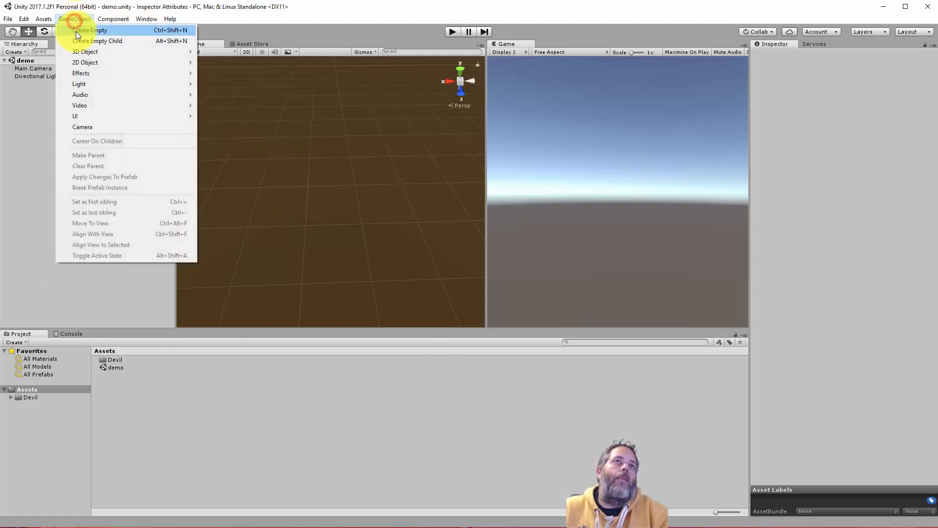
left_click(89, 30)
type("Character")
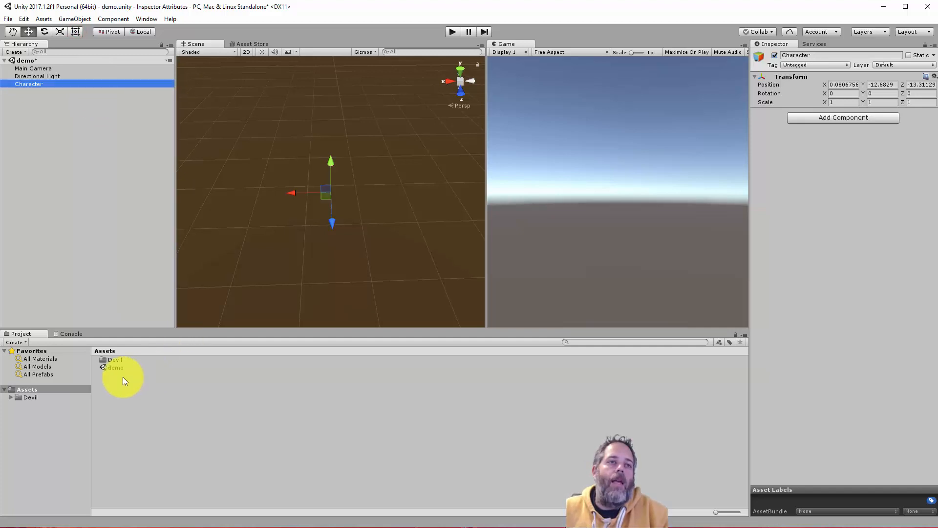
right_click(123, 381)
type("Character")
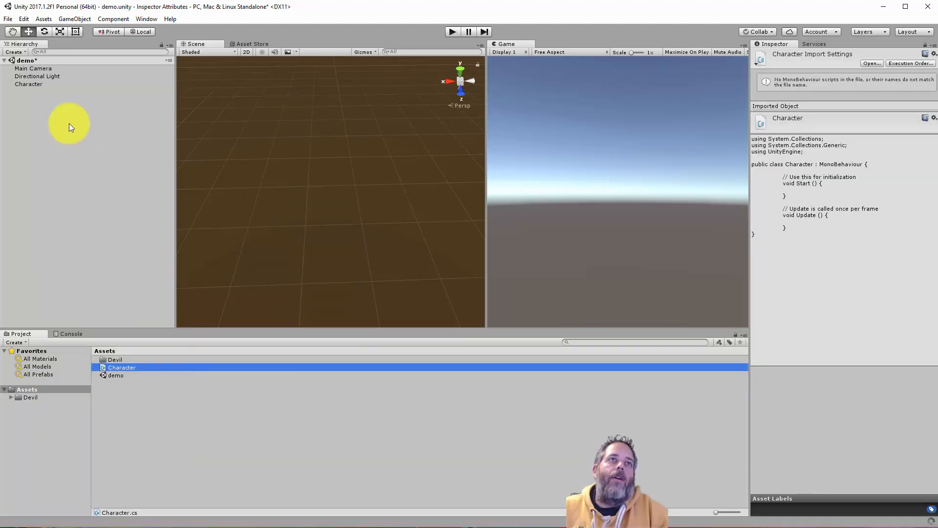
left_click(28, 84)
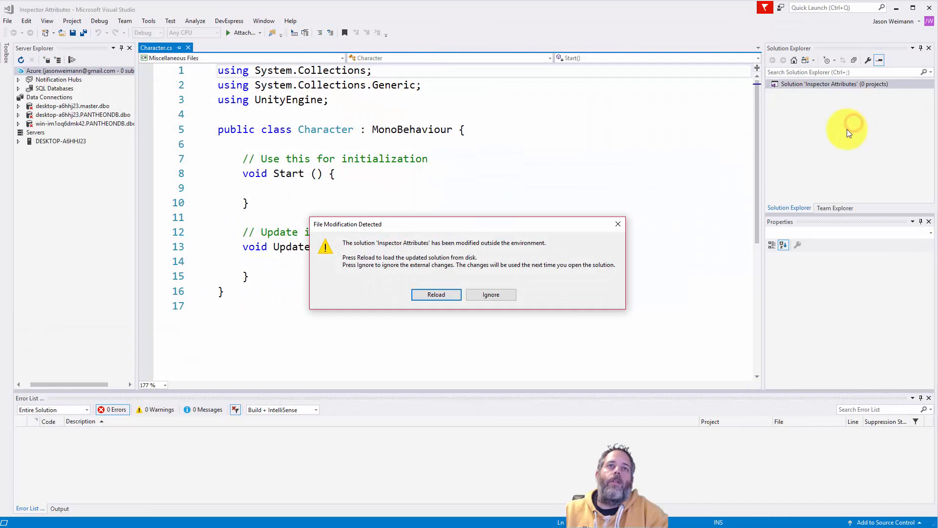
Step: Reload the script, delete Start and Update, and declare private ints maxHealth = 100 and damagePerSecond = 3
left_click(436, 294)
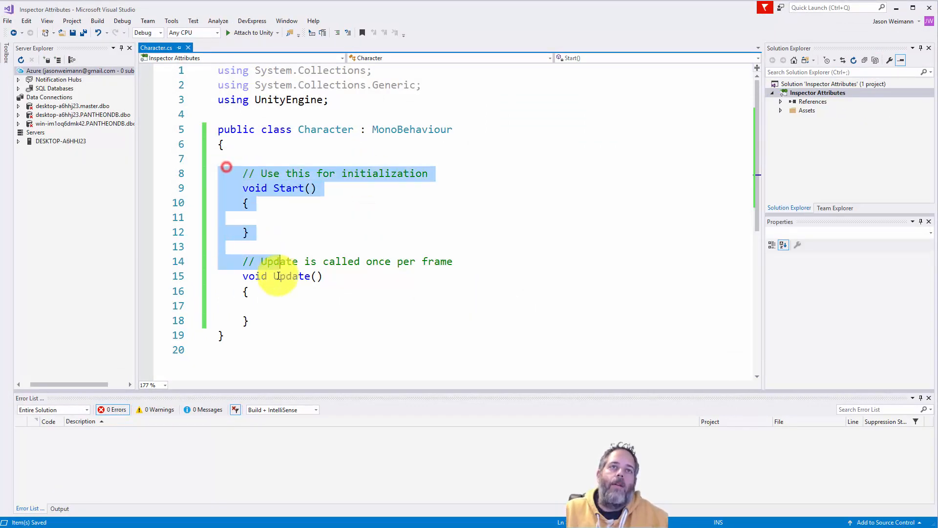
key("Delete")
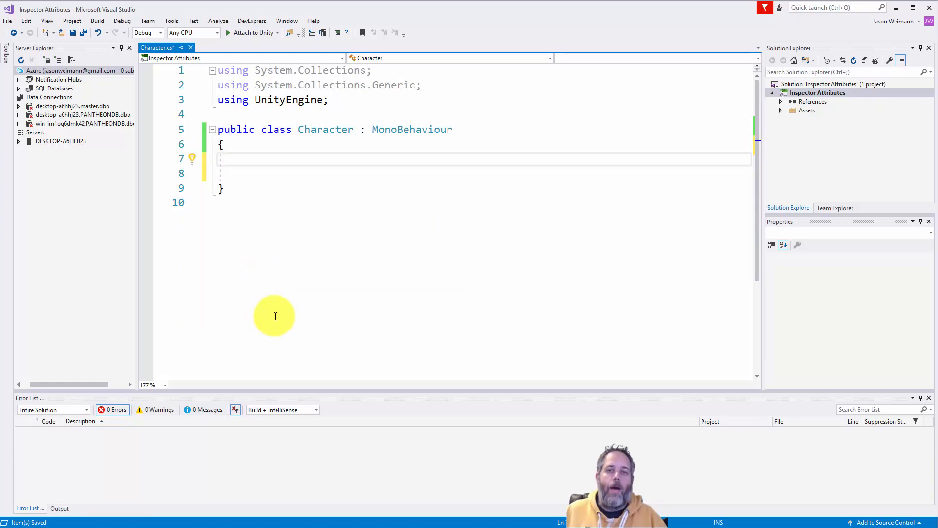
type("p")
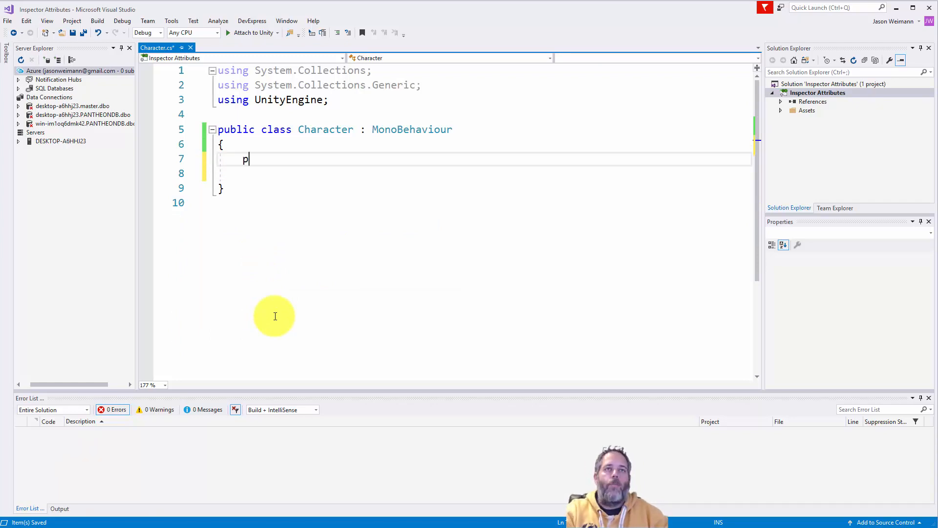
type("rivate i")
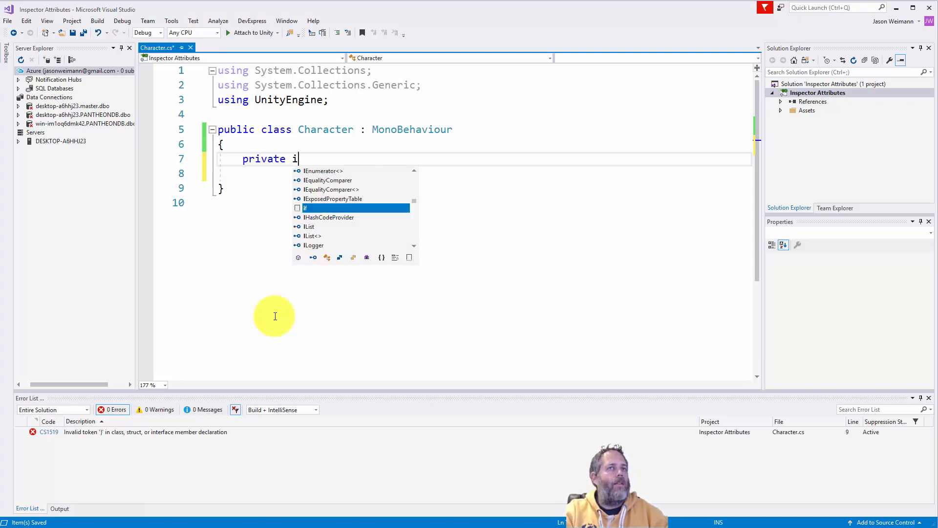
type("nt health;")
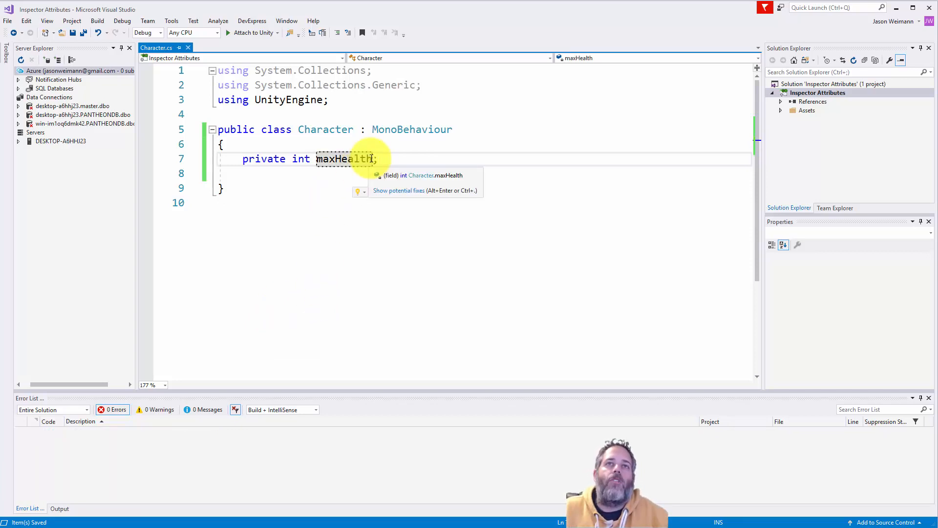
type("= 100")
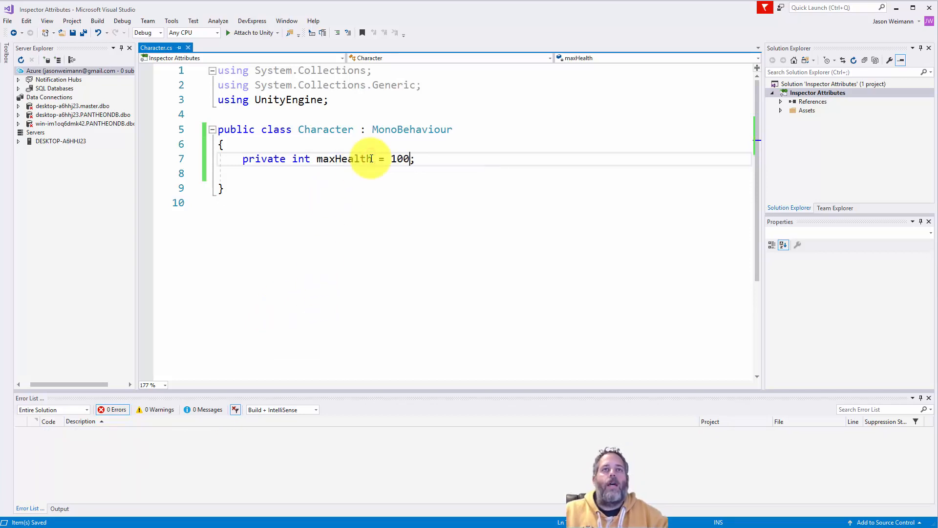
key("Enter")
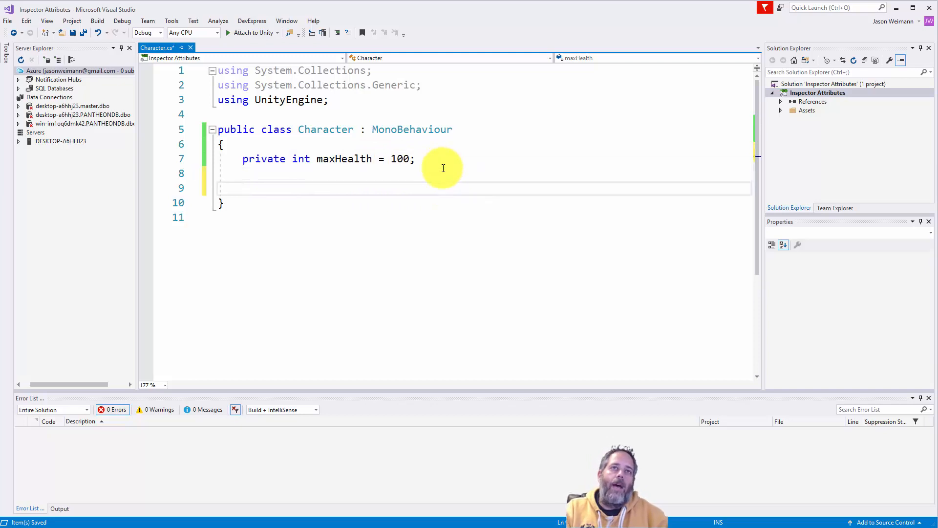
type("private int d")
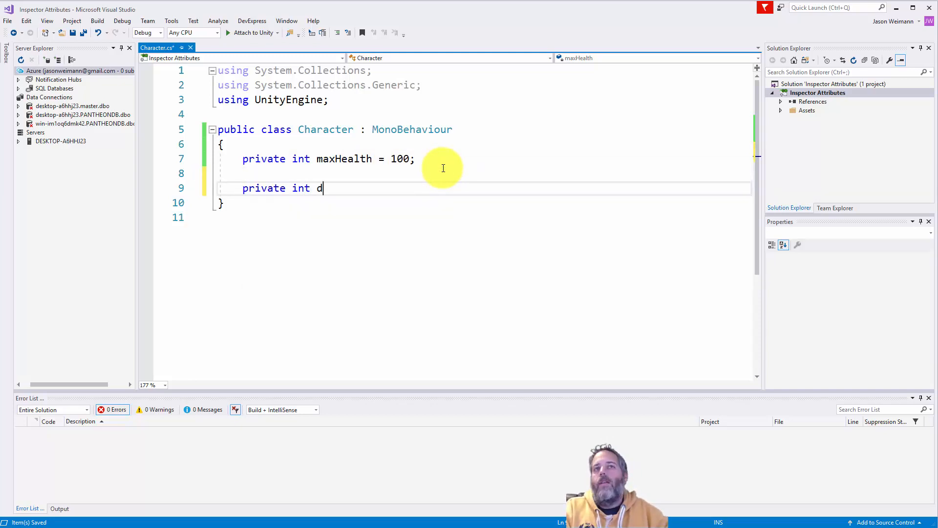
type("amagePer")
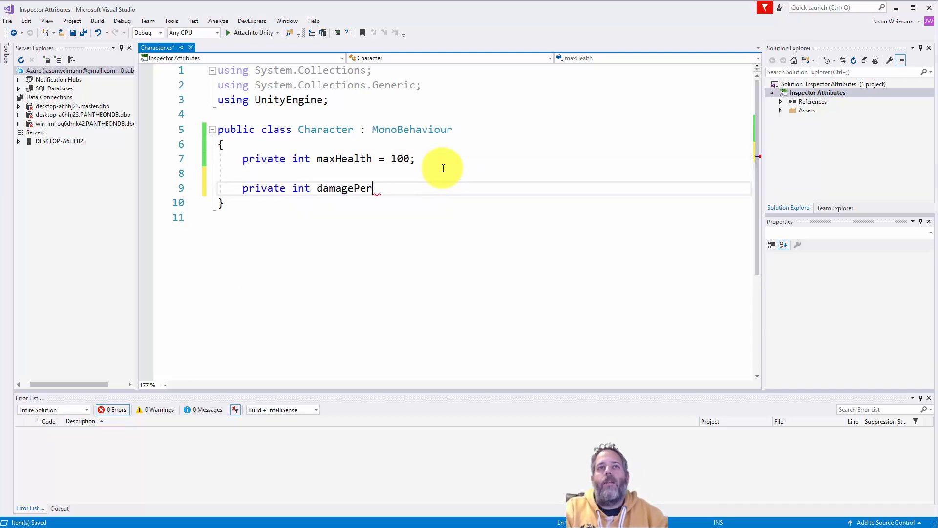
type("Second = 3;")
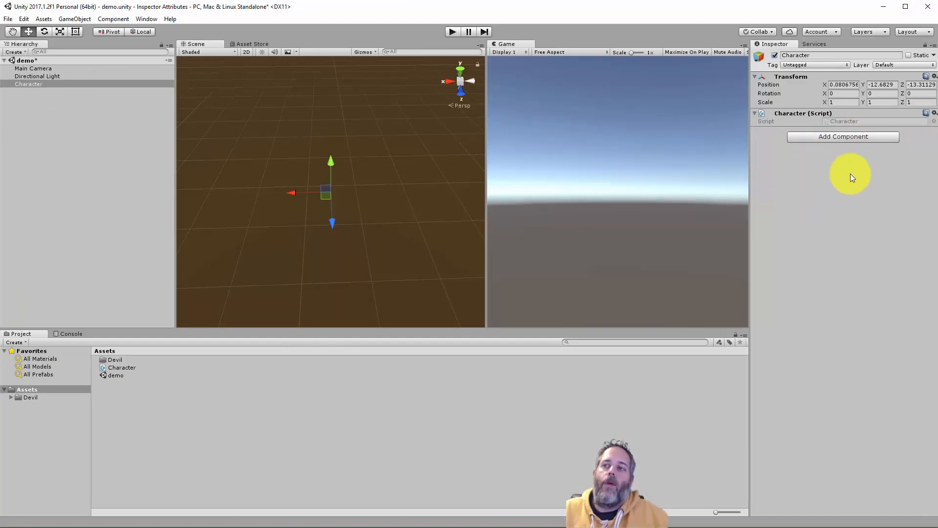
key("alt+tab")
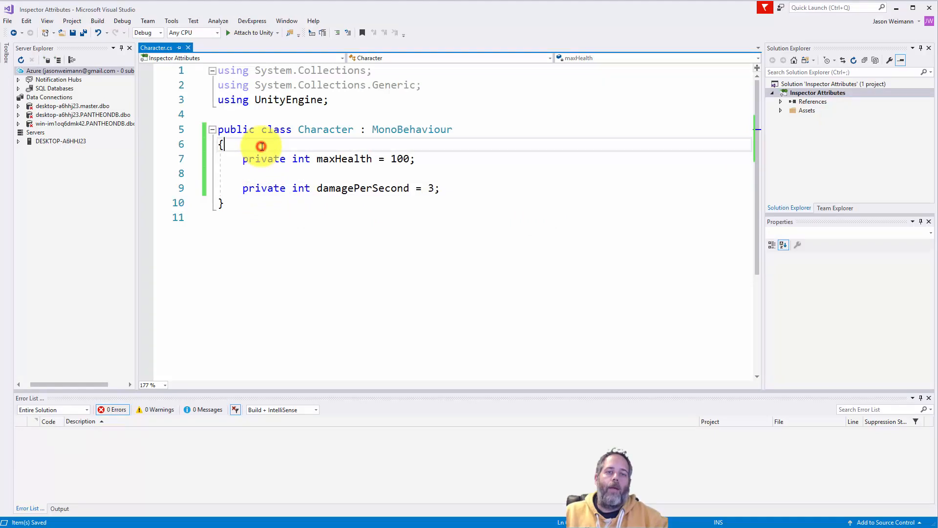
Step: Add a [SerializeField] line above both the maxHealth and damagePerSecond fields
left_click(261, 145)
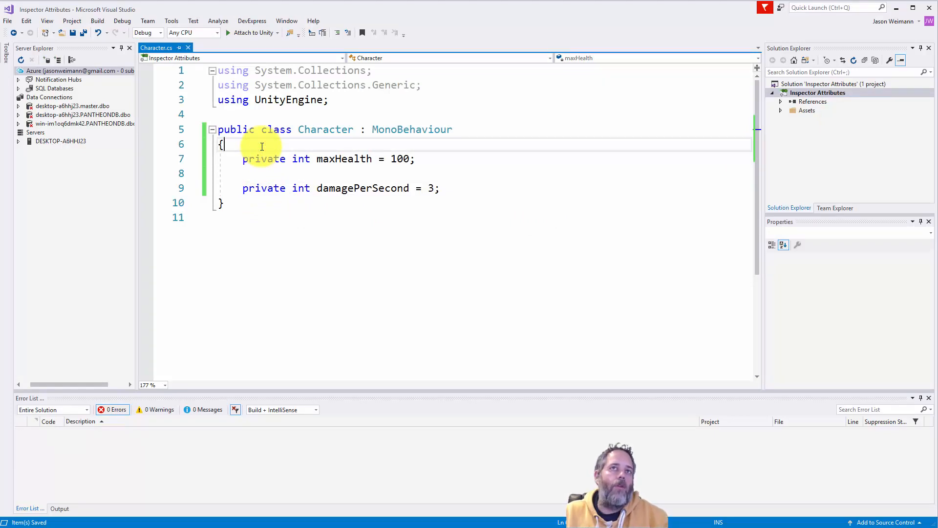
key("enter")
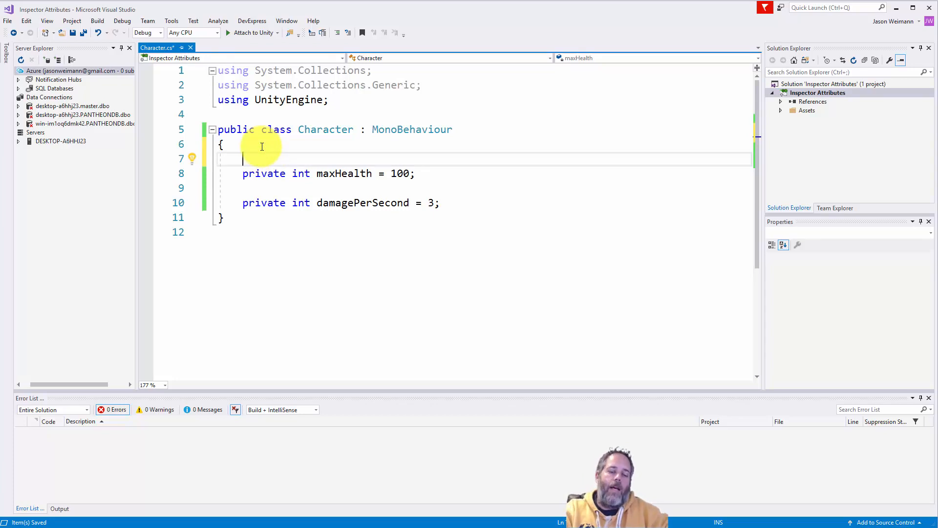
type("[SerializeField]")
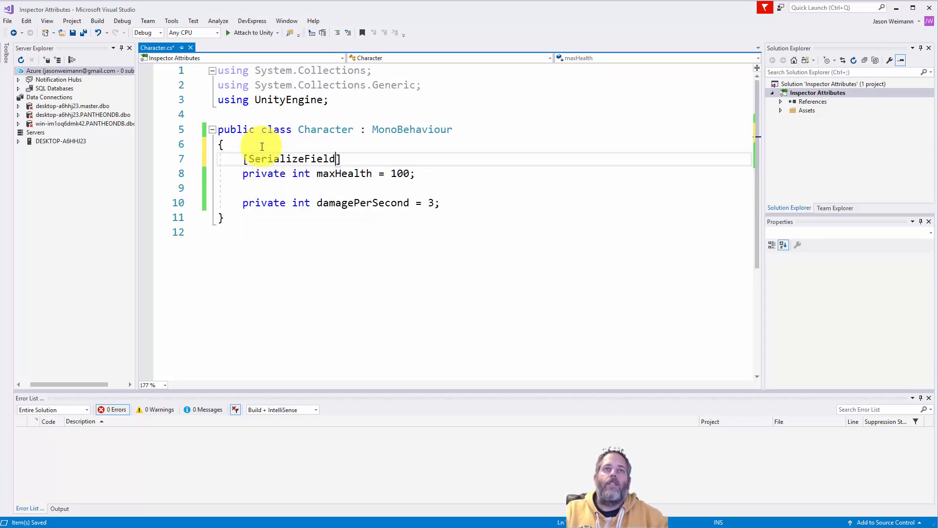
type("[SerializeField]")
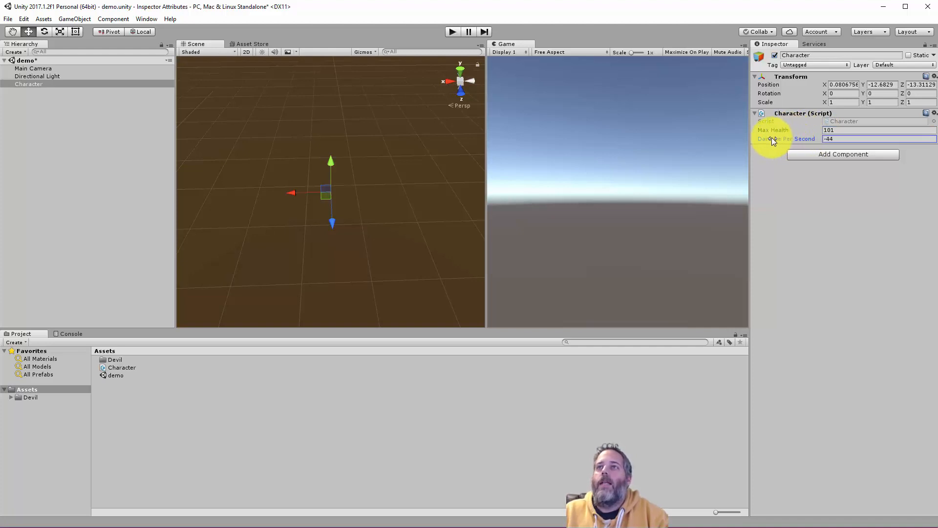
Step: Edit the Damage Per Second value in the Character component's Inspector
left_click(879, 130)
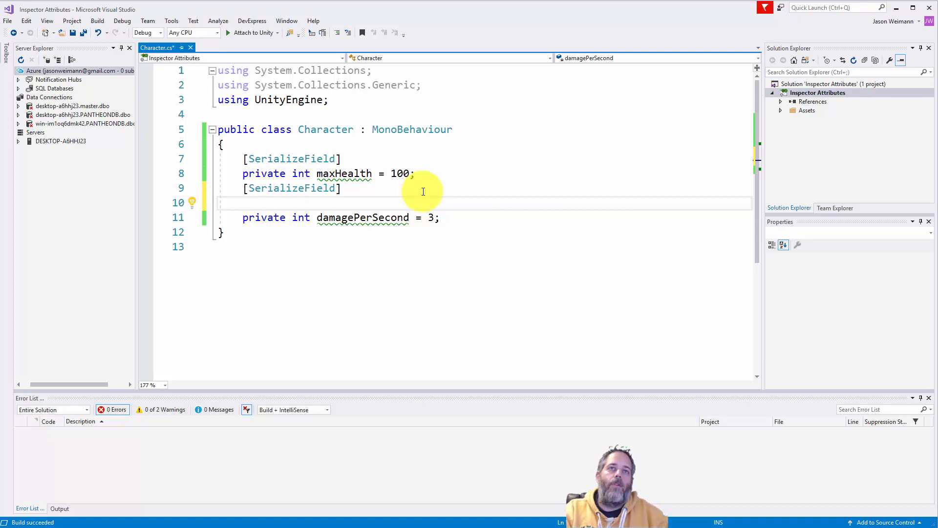
Step: Add [Range(1, 10)] above the damagePerSecond field
type("[]")
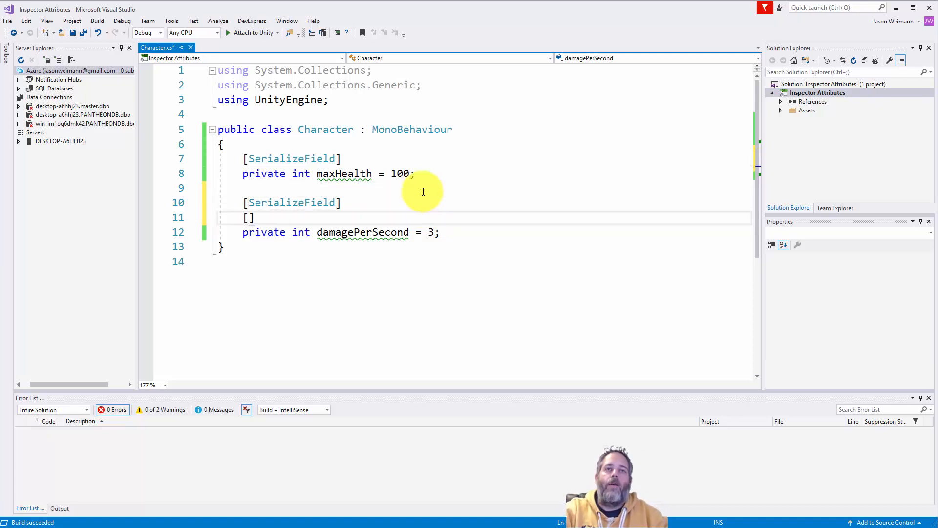
type("Range(")
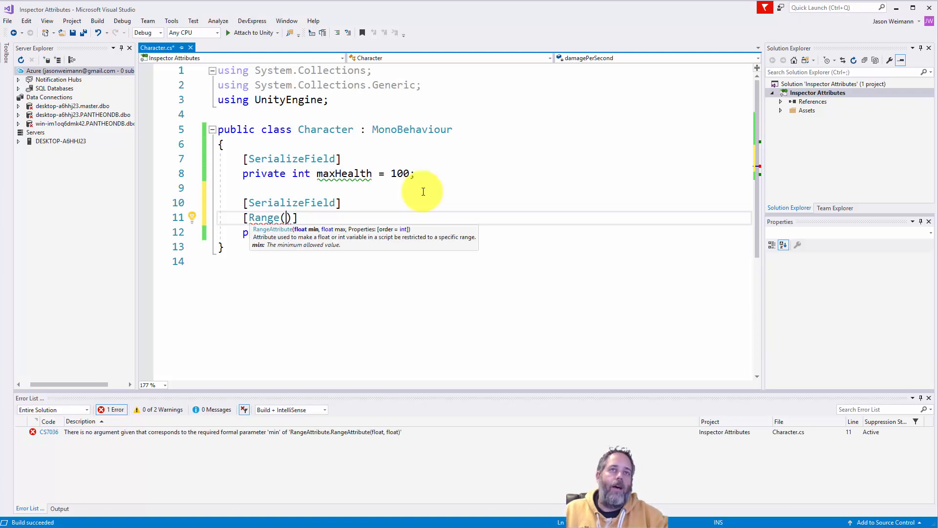
type("1")
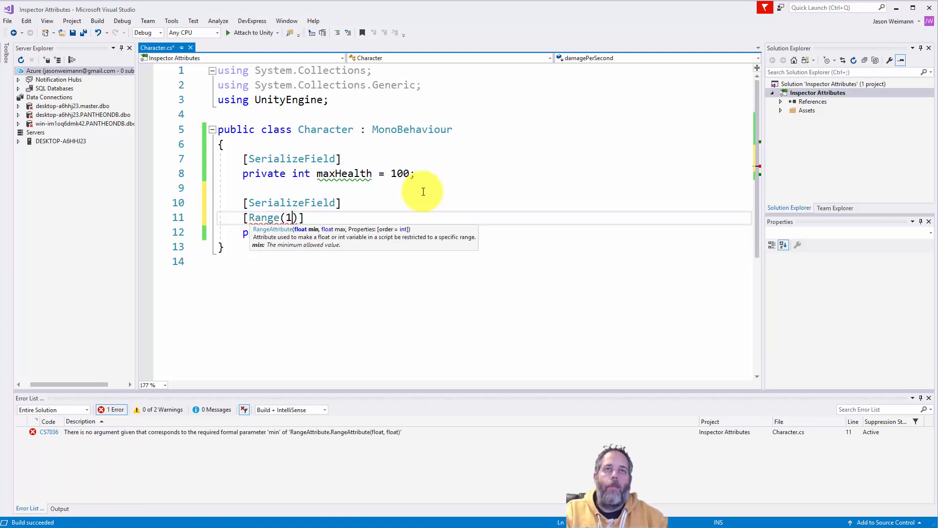
type(", 10")
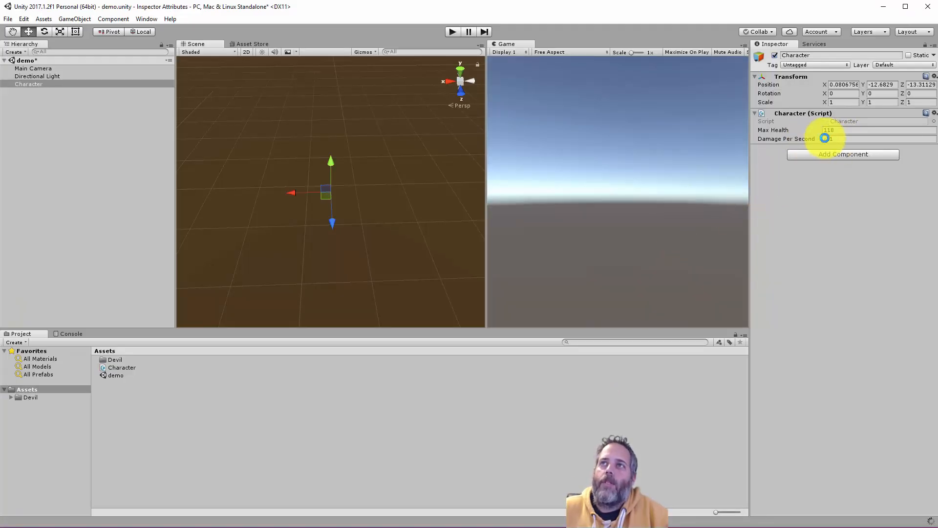
Step: Drag the Damage Per Second slider through its range, then settle it at 3
left_click_drag(826, 139, 825, 139)
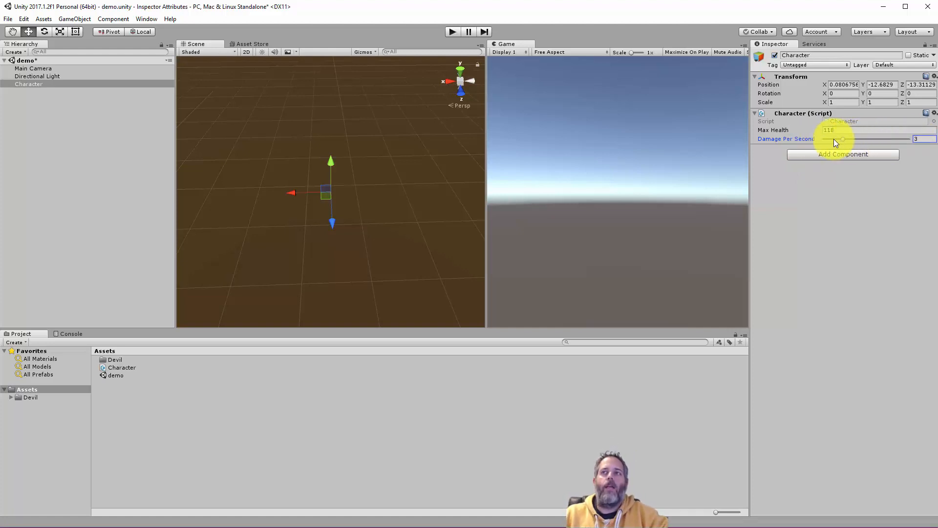
left_click_drag(844, 139, 824, 139)
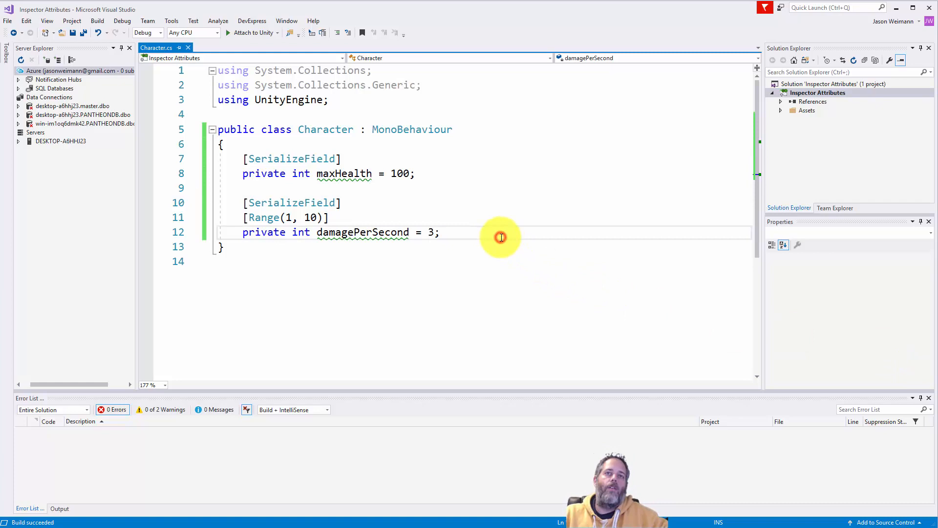
Step: Declare serialized string fields characterName and characterDescription, giving characterDescription a [TextArea] attribute
key("enter")
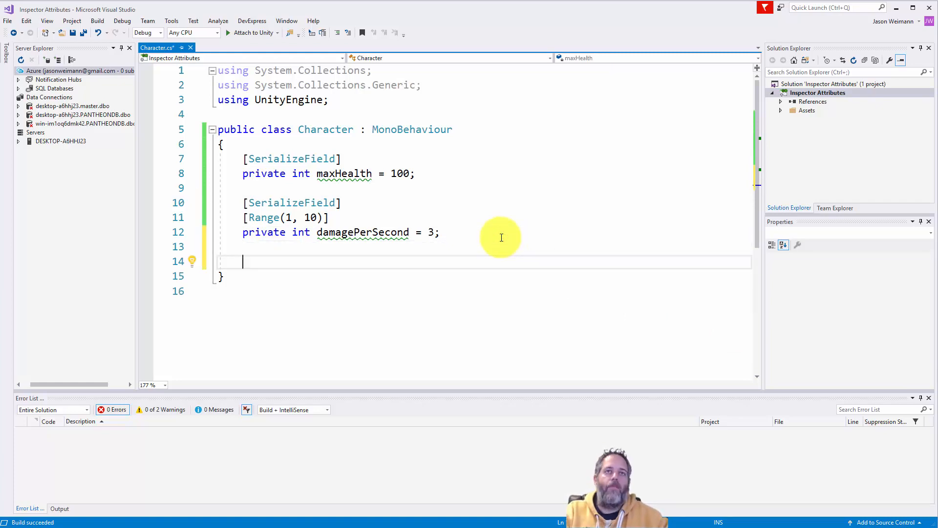
type("[SerializeField]")
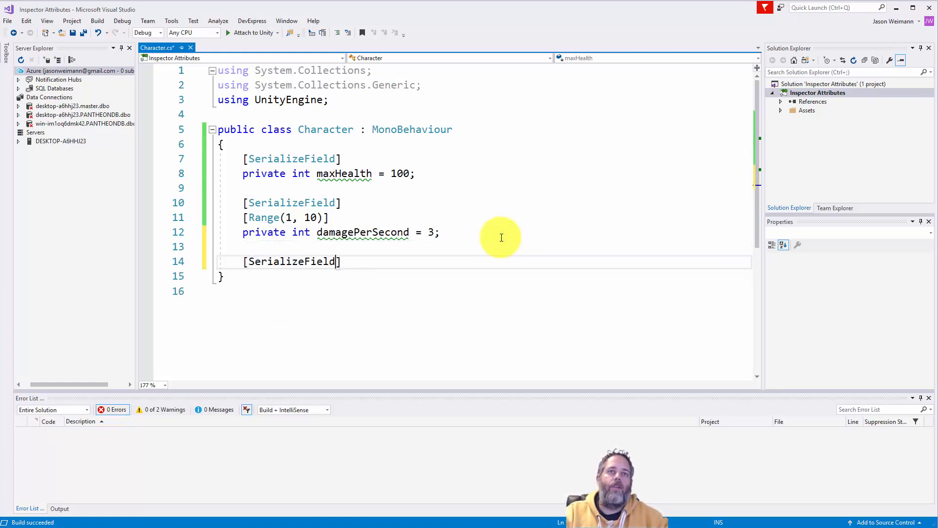
type("private string")
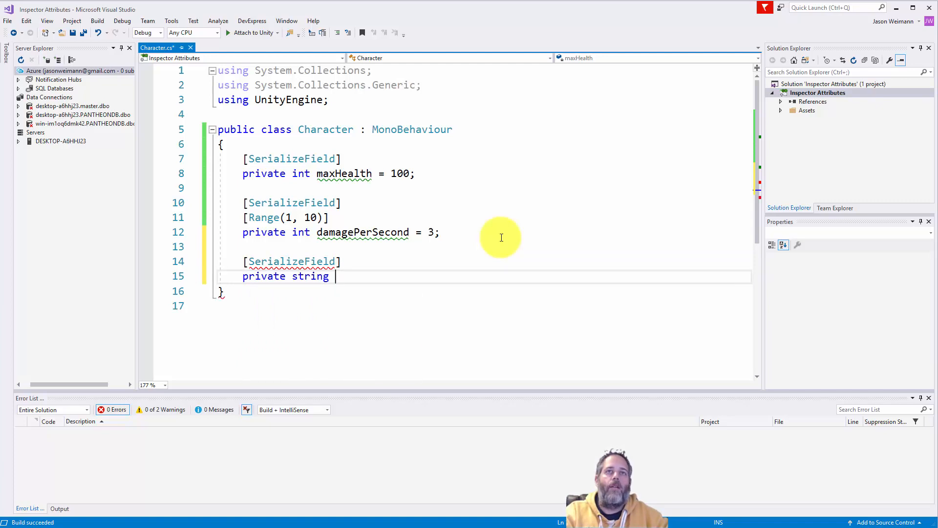
type("characterName;")
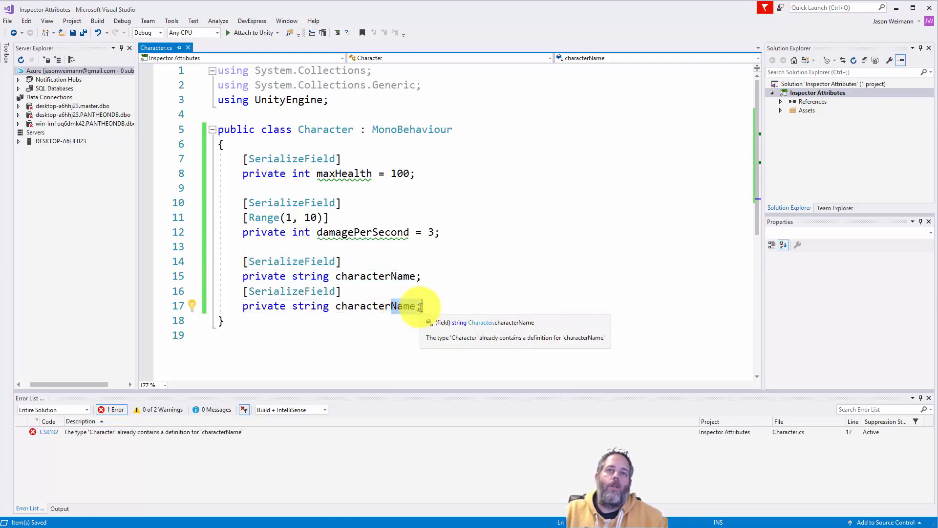
type("Description")
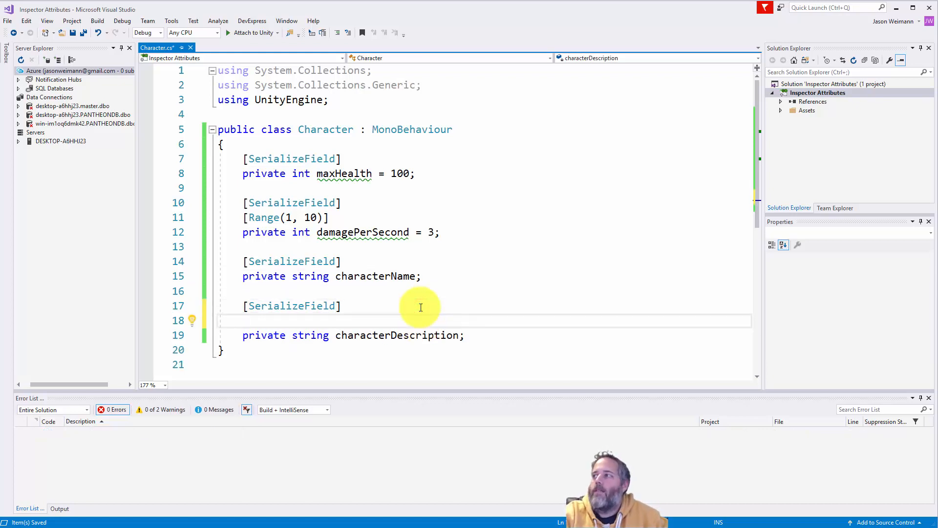
type("[]")
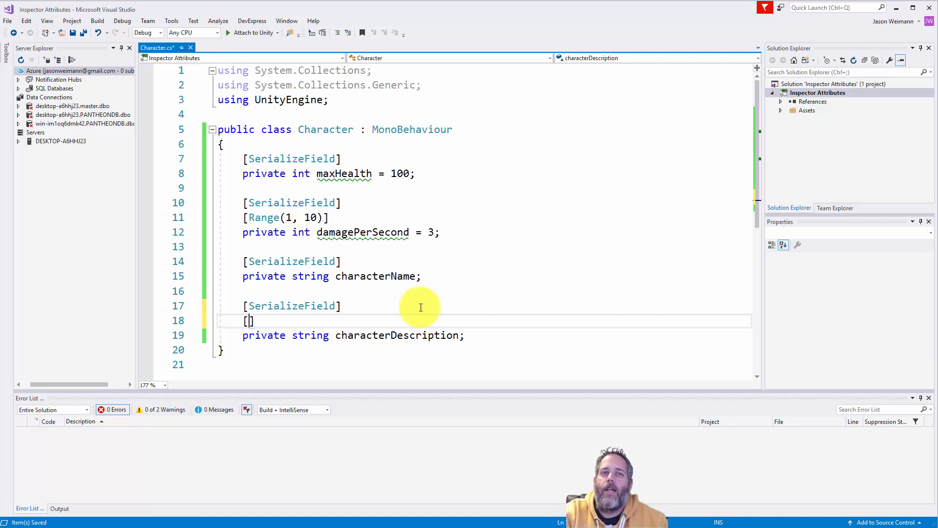
type("TextArea")
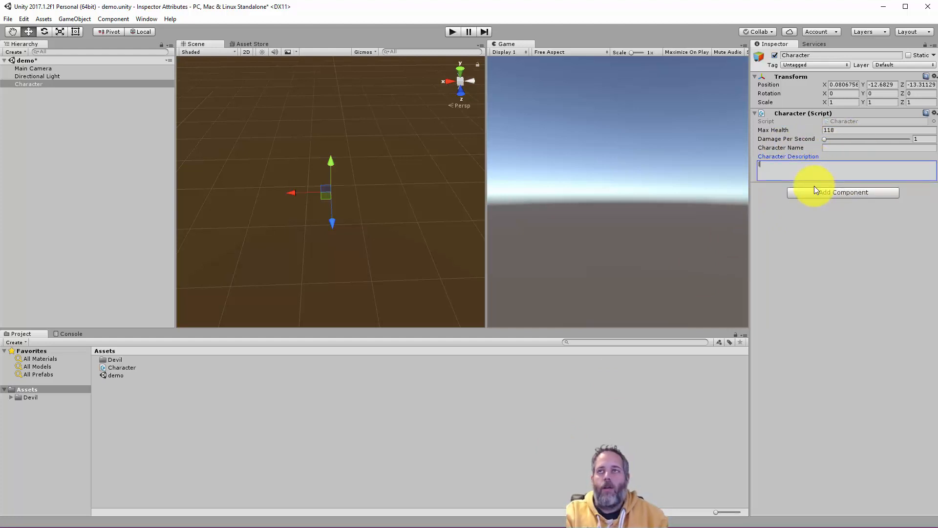
Step: Enter 'long character description' in the Character Description box and commit it
type("long character descri")
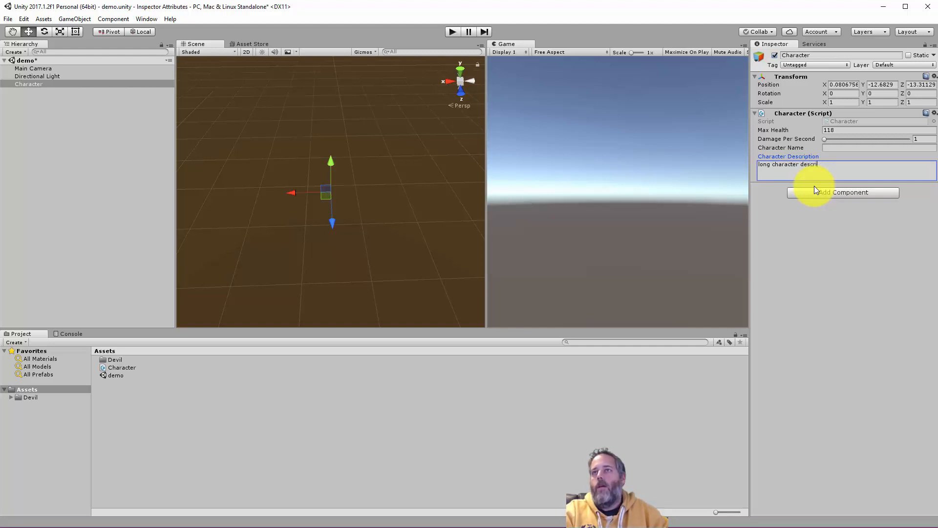
type("ption")
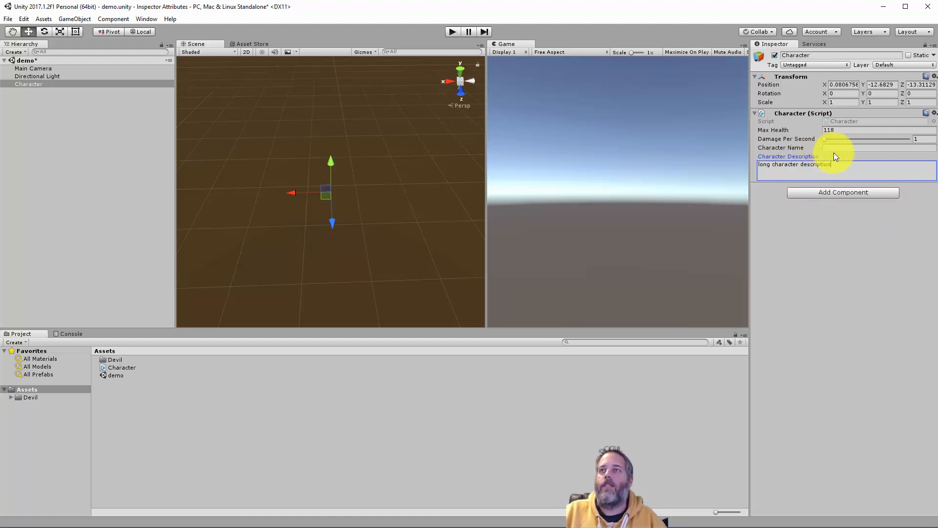
left_click(878, 147)
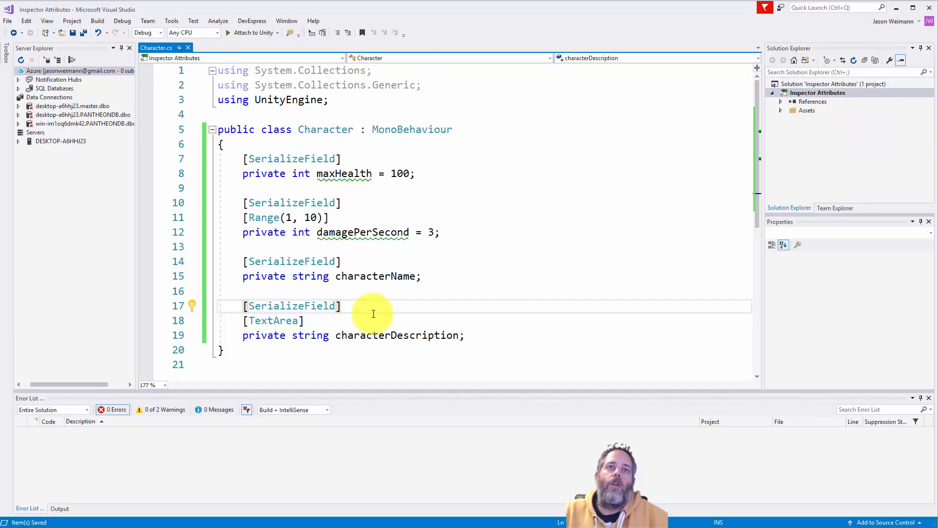
Step: Replace [TextArea] with [Multiline] on characterDescription
type("M")
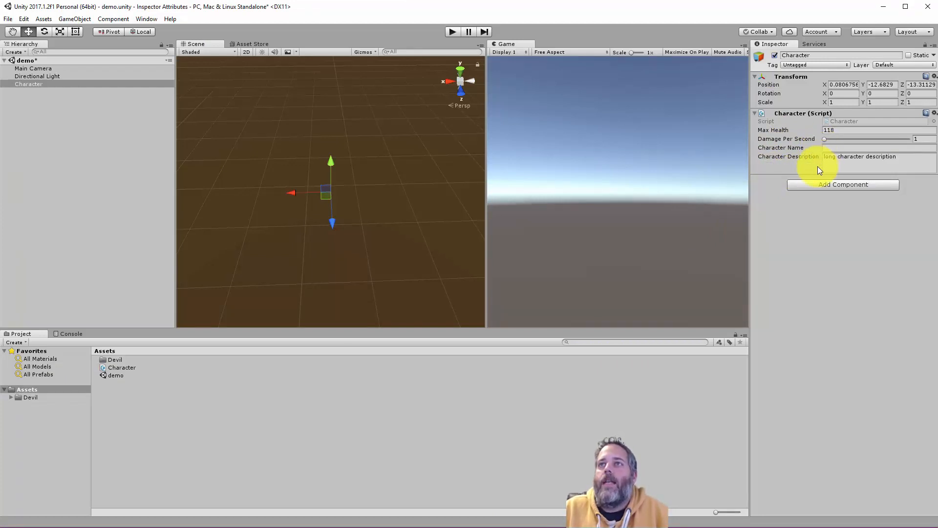
Step: Click into the Character Description field, then enter 118 for Max Health
left_click(880, 156)
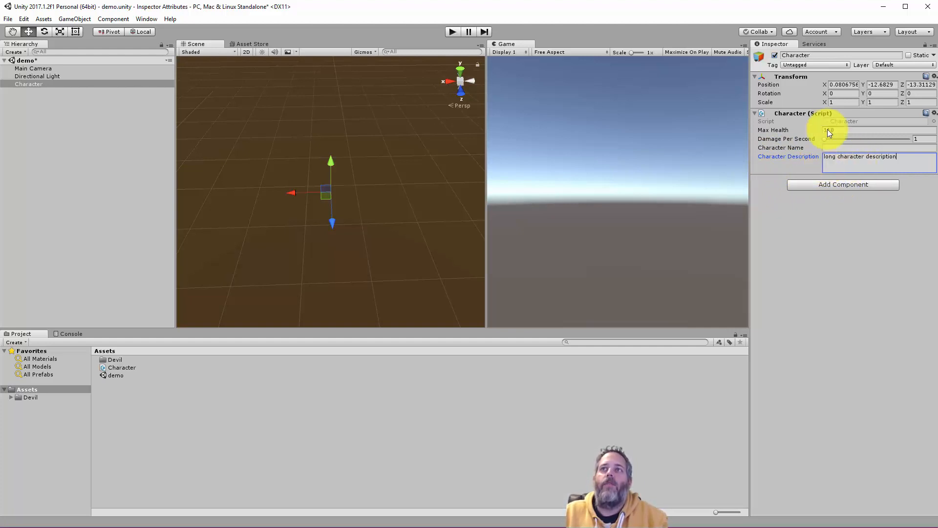
type("118")
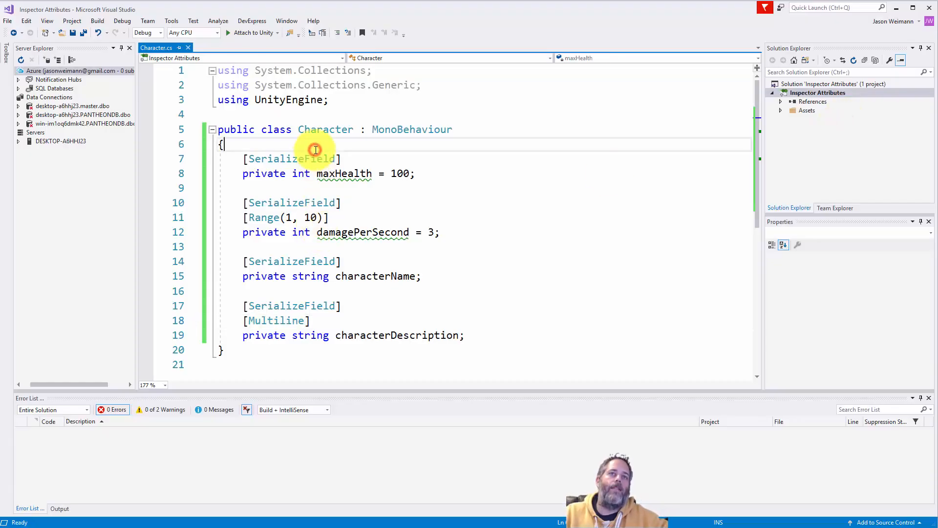
Step: Add Header("Character Stats") above maxHealth and Header("Character Description") above characterName
type("[Header]")
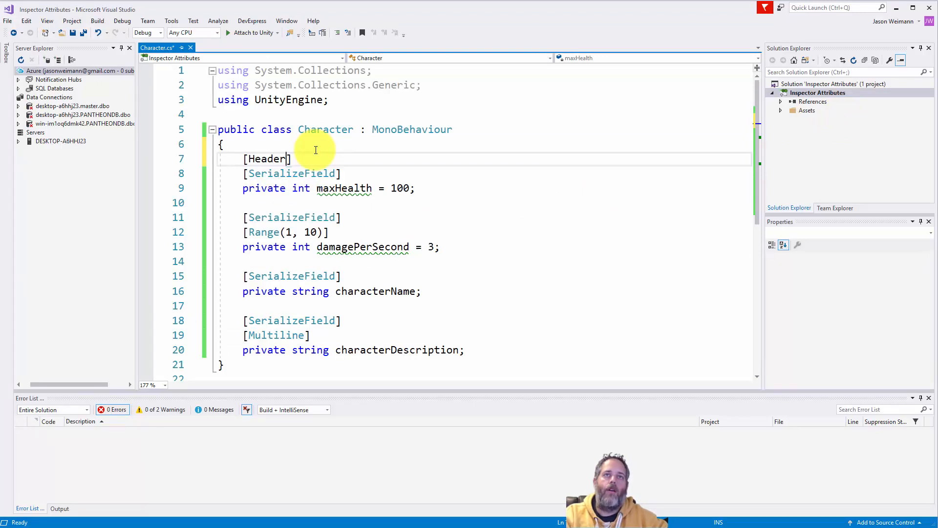
type("(\"Charact\")")
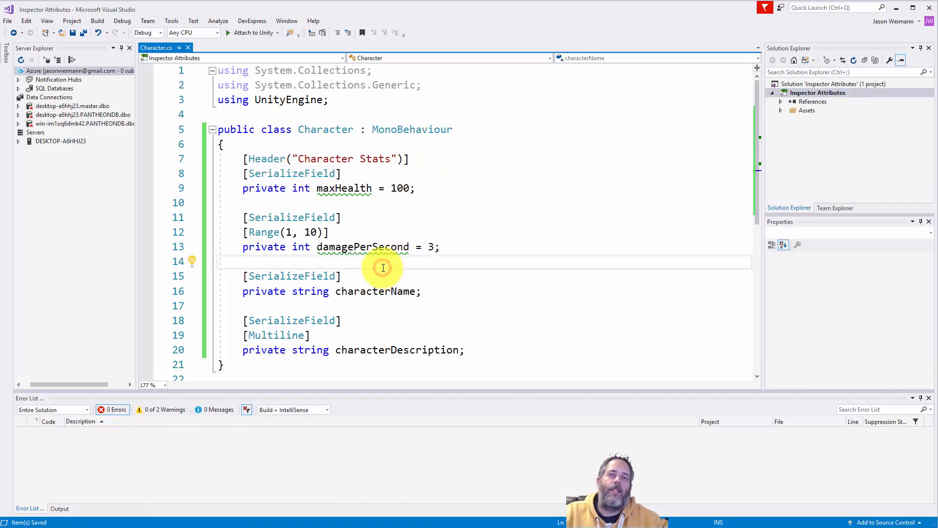
type("[Header(")
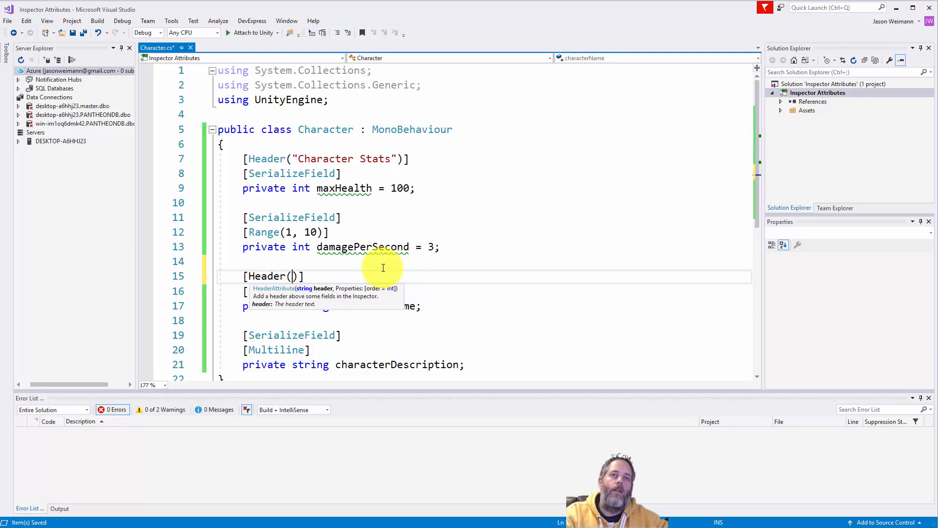
type("\"Character Desi")
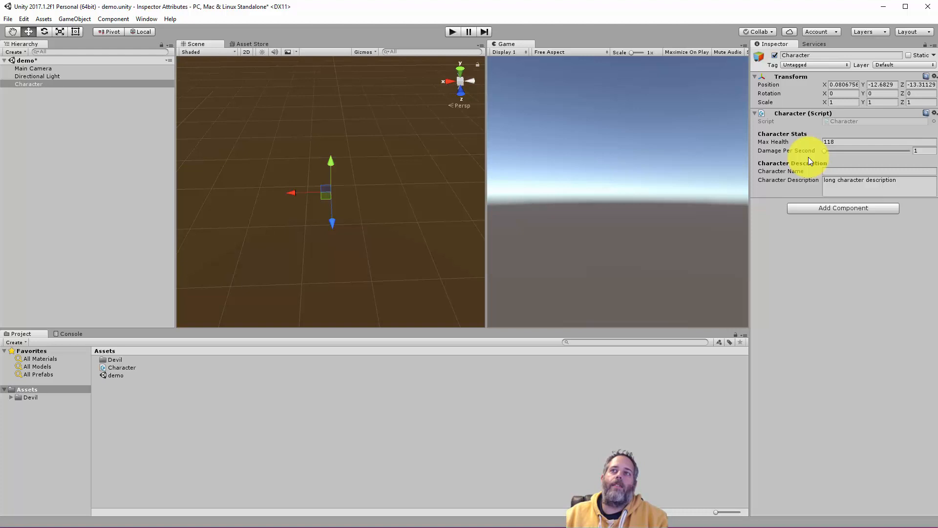
mouse_move(795, 190)
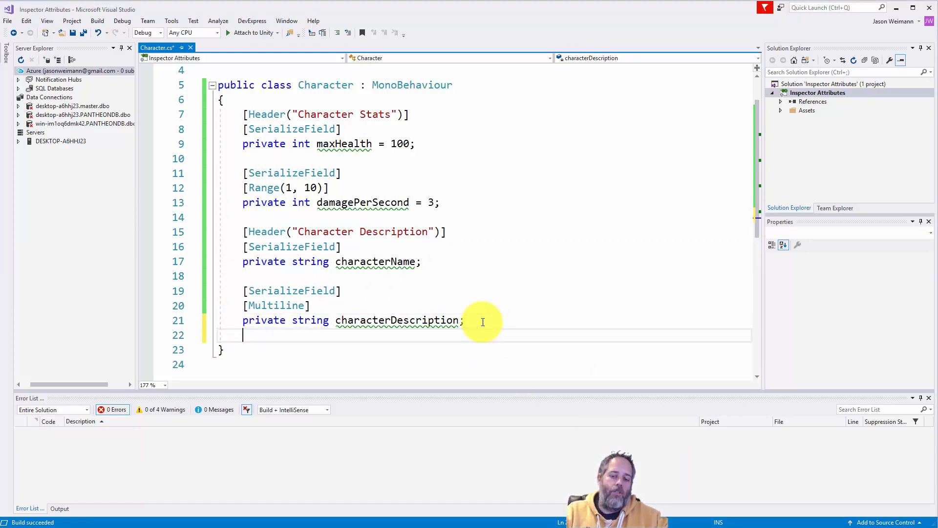
Step: Write a public void TakeDamage() method and a private int currentHealth field
key("enter")
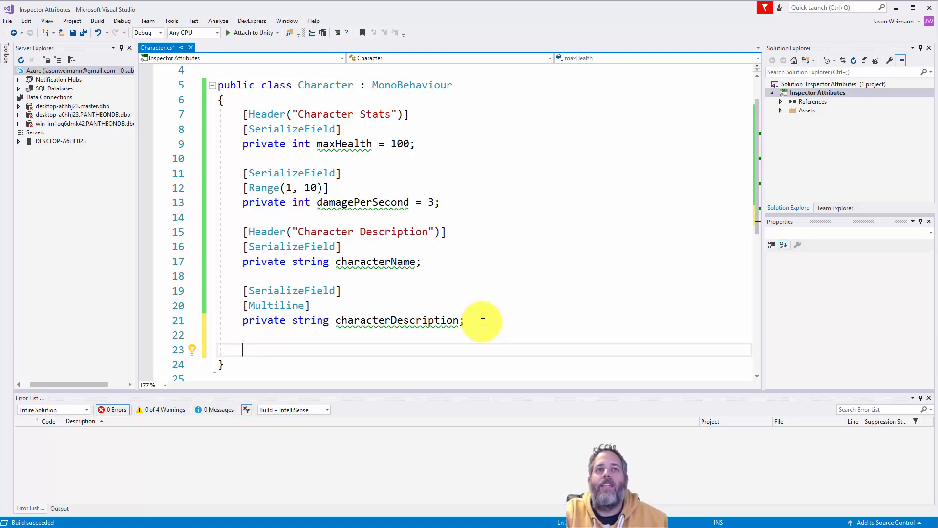
type("public void")
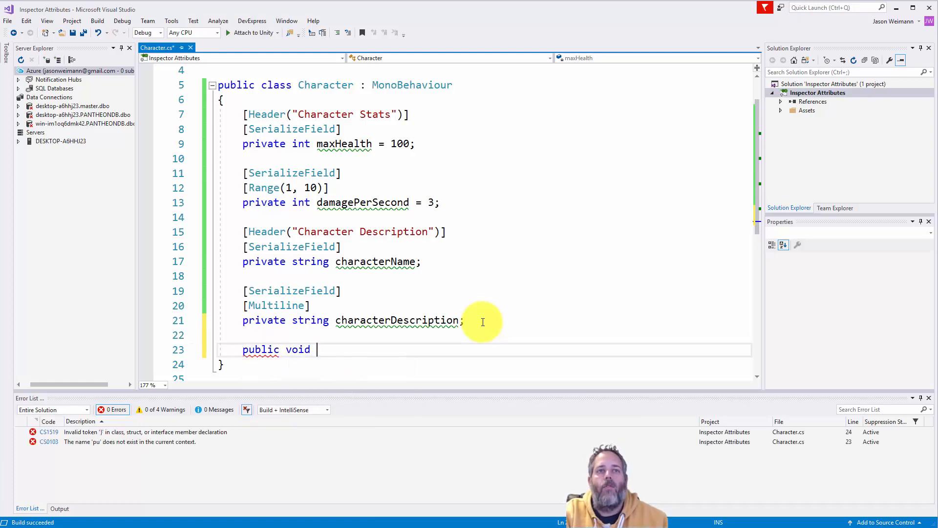
type("TakeDamage()")
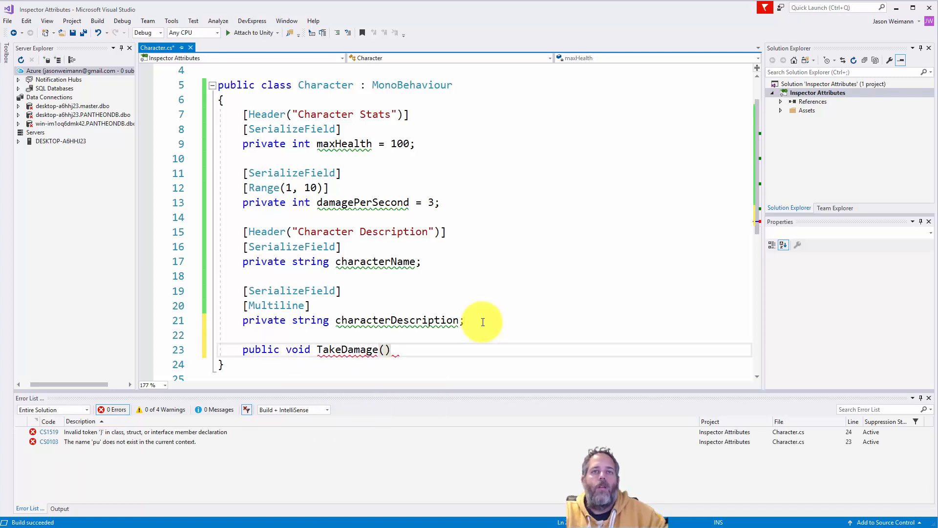
type("{")
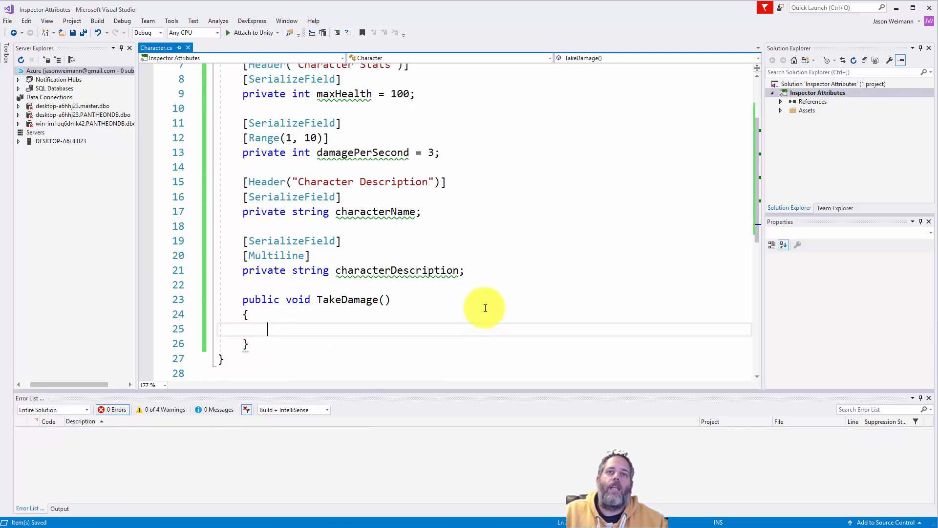
type("private")
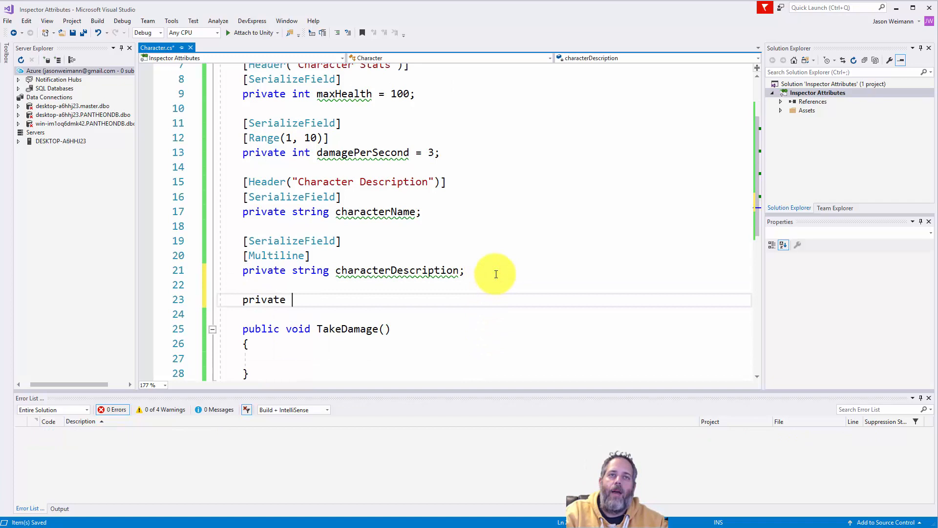
type("int current")
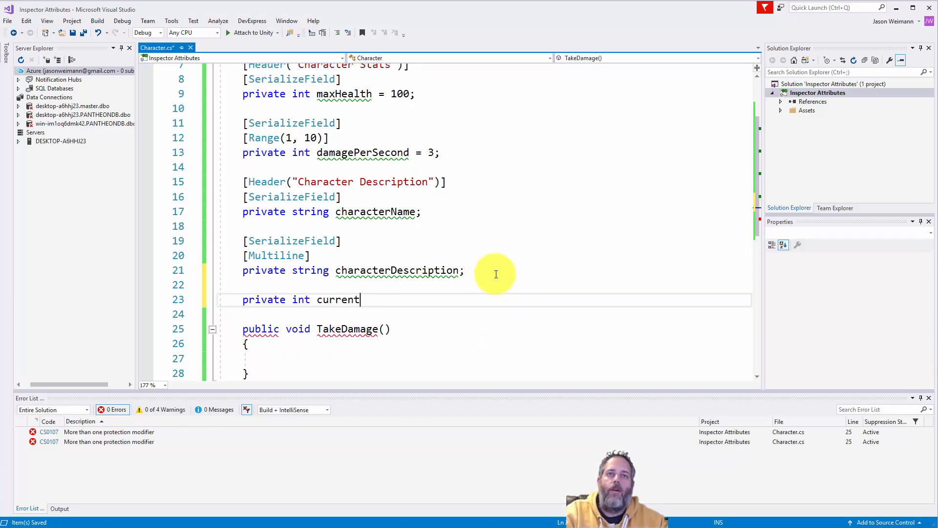
type("Health;")
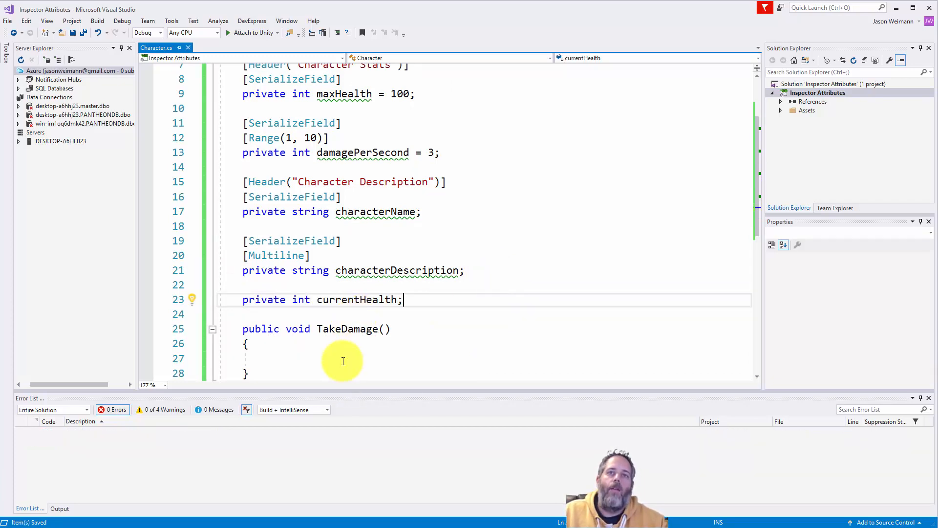
type("currentHealth--;")
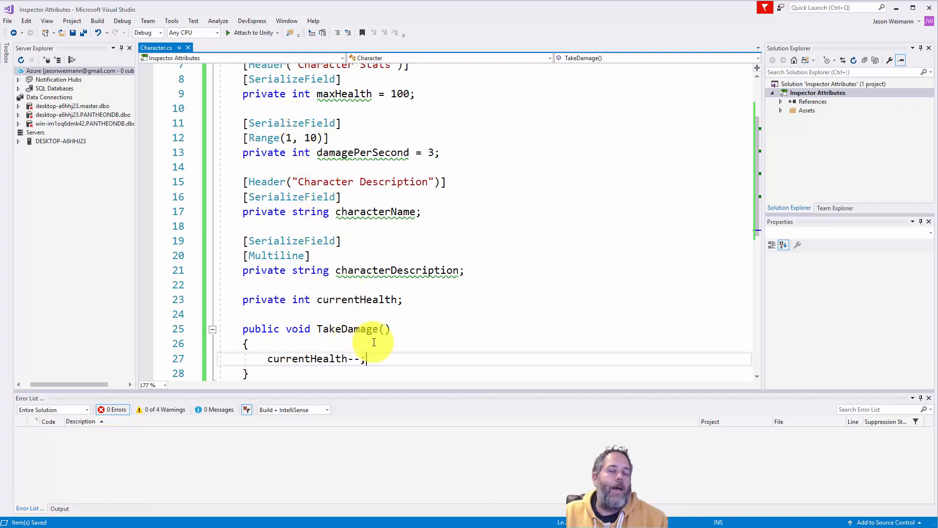
Step: Add a [ContextMenu("TakeDamage")] attribute above the TakeDamage method
double_click(347, 329)
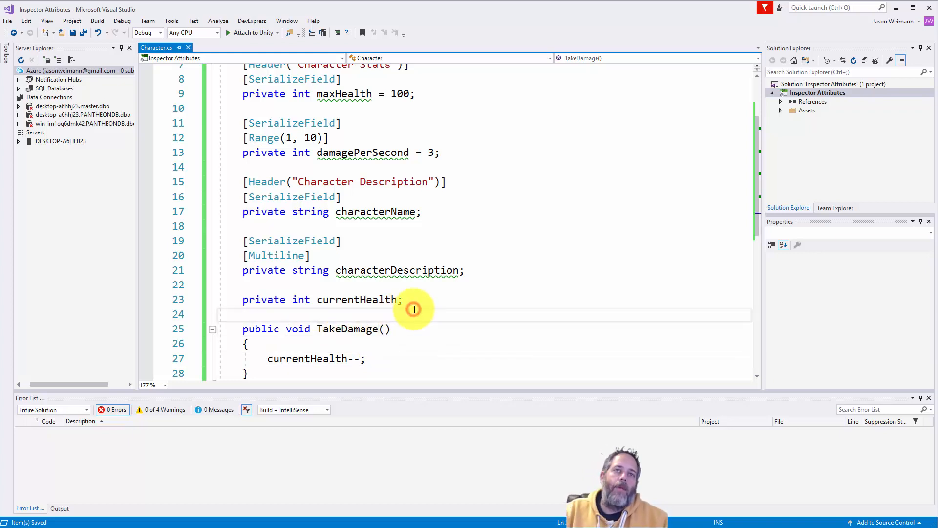
type("[ContextMenu(\"")
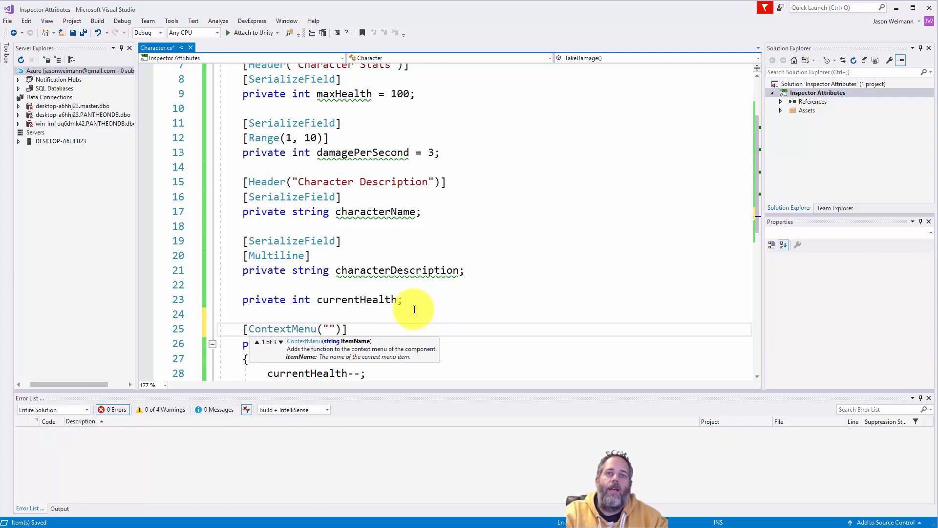
type("TakeDamage")
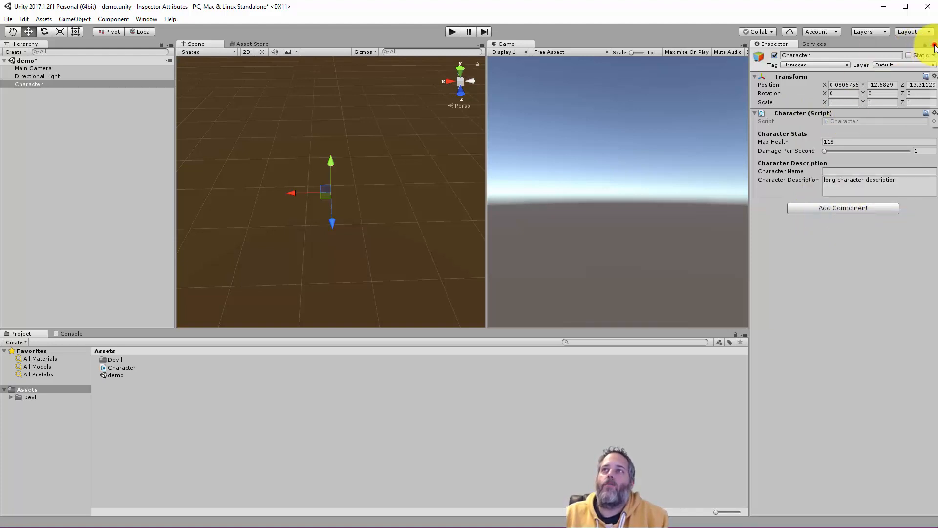
Step: Switch the Inspector to Debug mode and run TakeDamage from the Character component
left_click(933, 43)
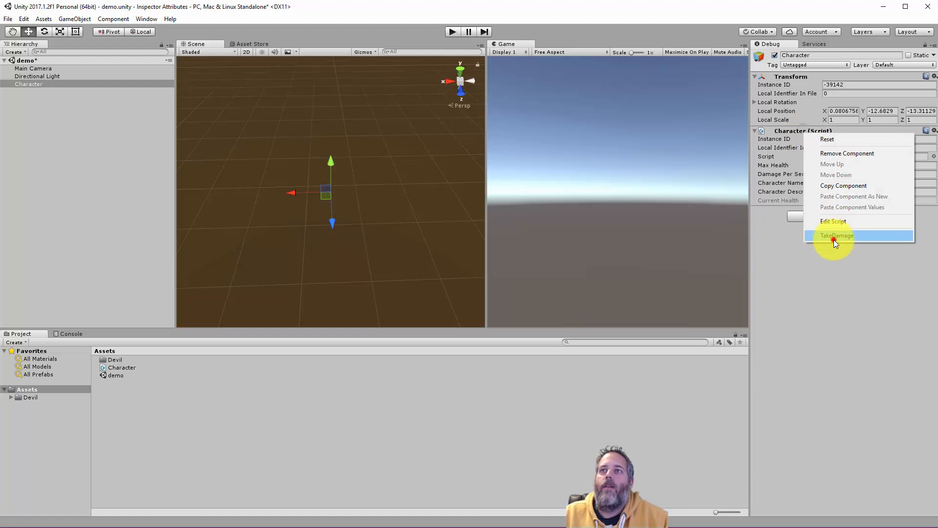
left_click(836, 235)
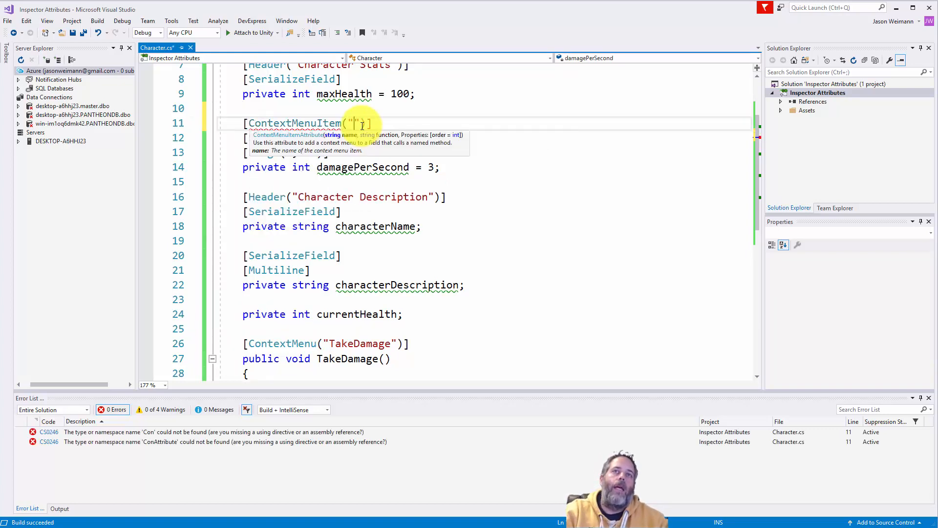
Step: Add ContextMenuItem("Choose Random DPS", "RandomizeDPS") and a RandomizeDPS method using Random.Range(1, 10)
type("Choose Random DPS\",")
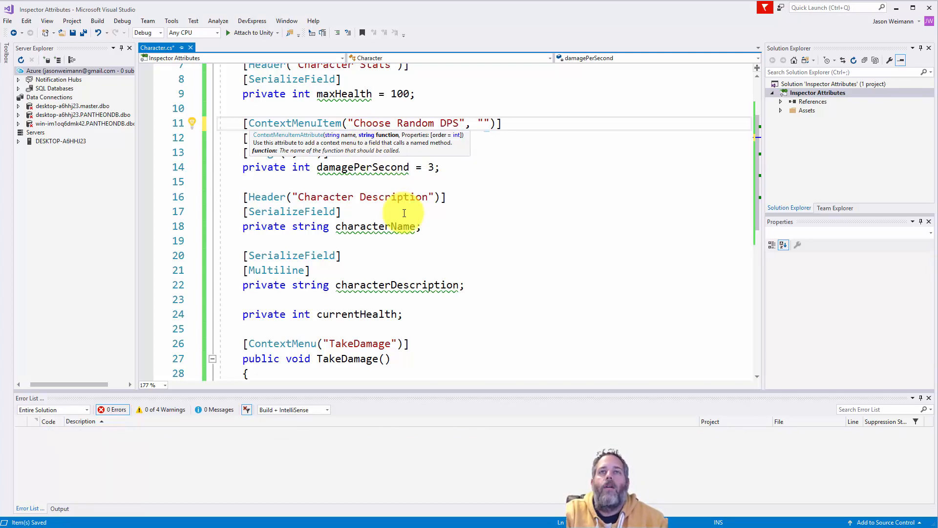
type("RandomizeD")
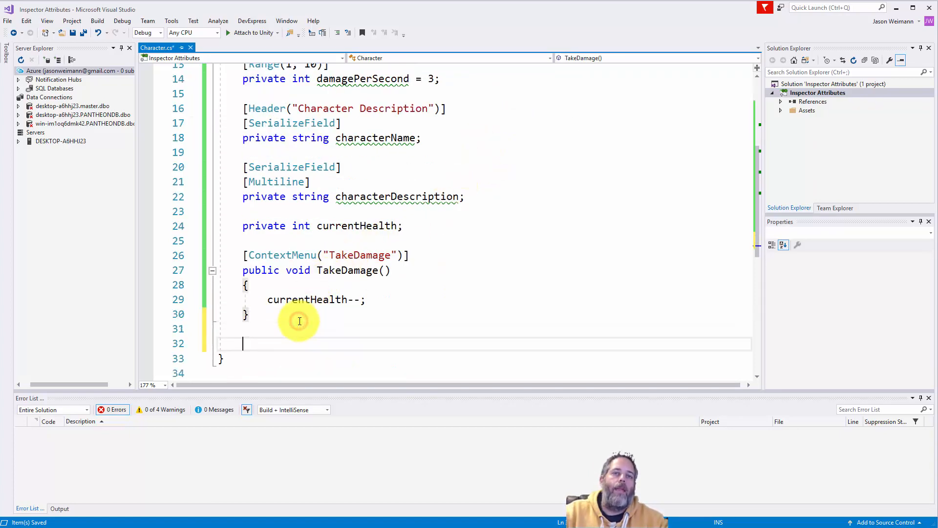
type("private void RandomizeDPS()")
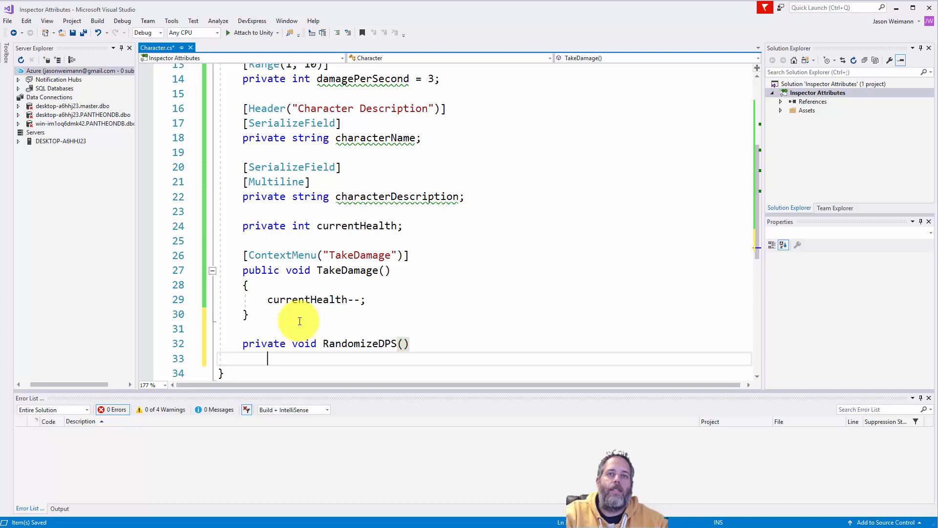
double_click(362, 78)
type("{")
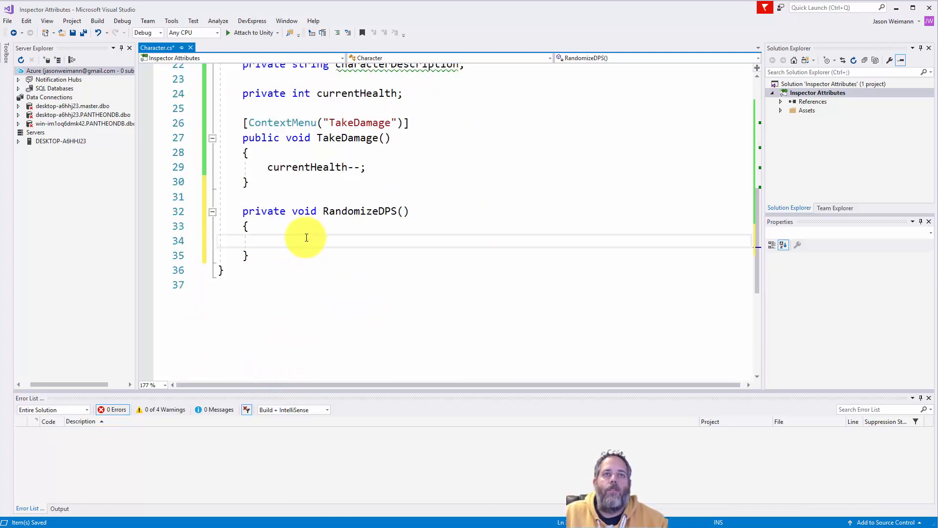
type("damagePerSecond = U")
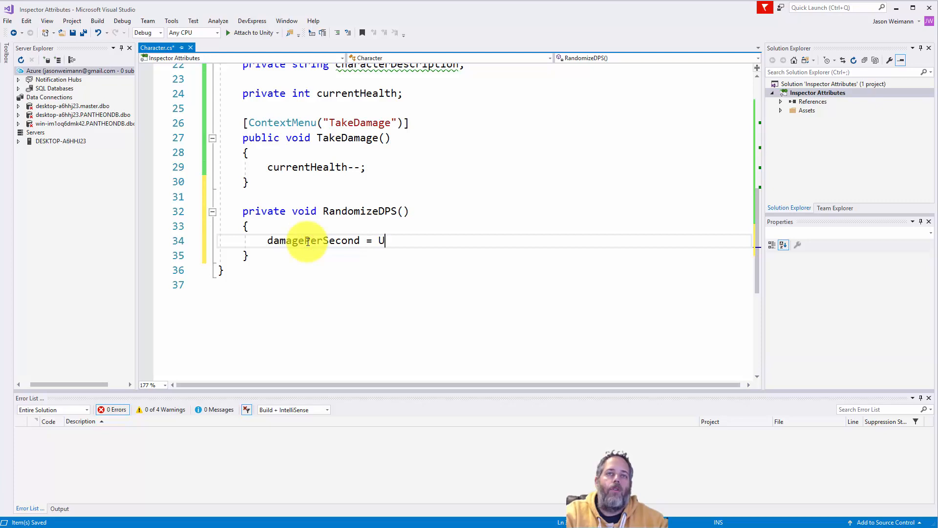
type("nityEngine.ra")
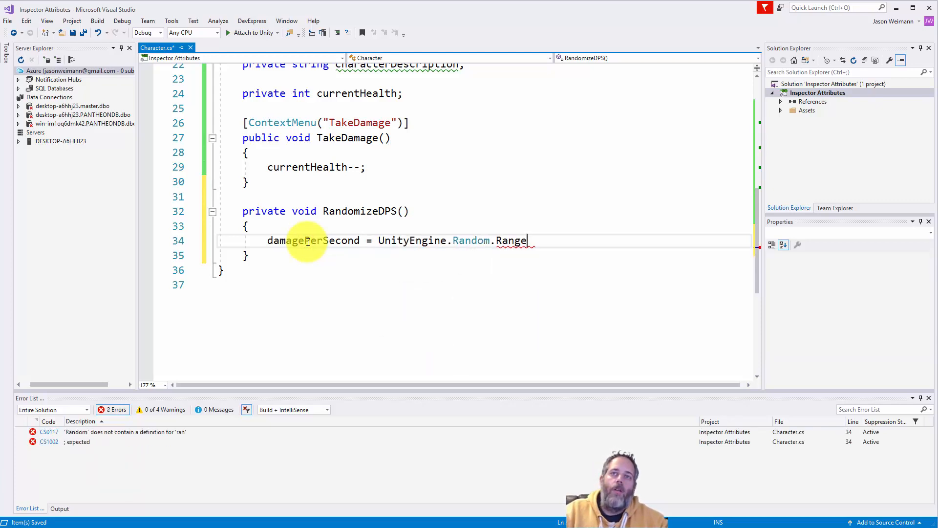
type("(1, 10);")
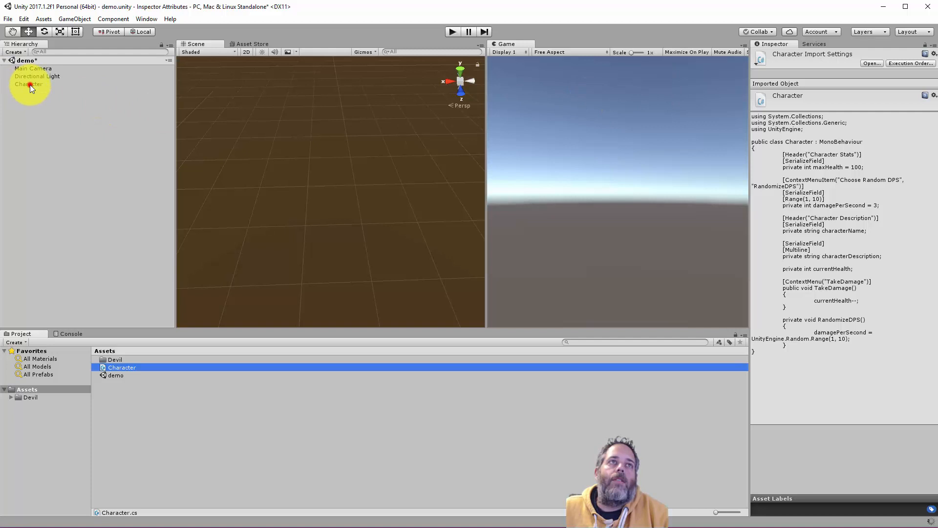
Step: Select Character, apply Choose Random DPS to Damage Per Second, then open the component menu
left_click(28, 83)
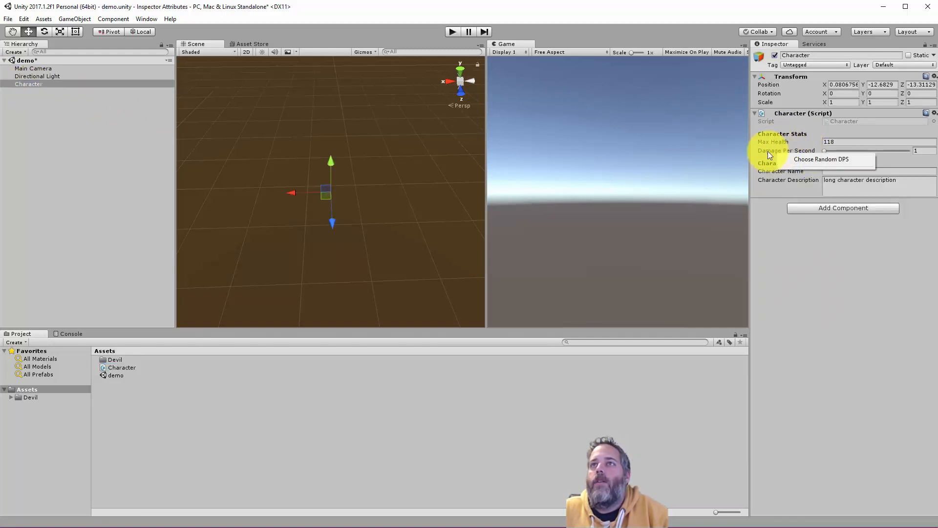
left_click(822, 158)
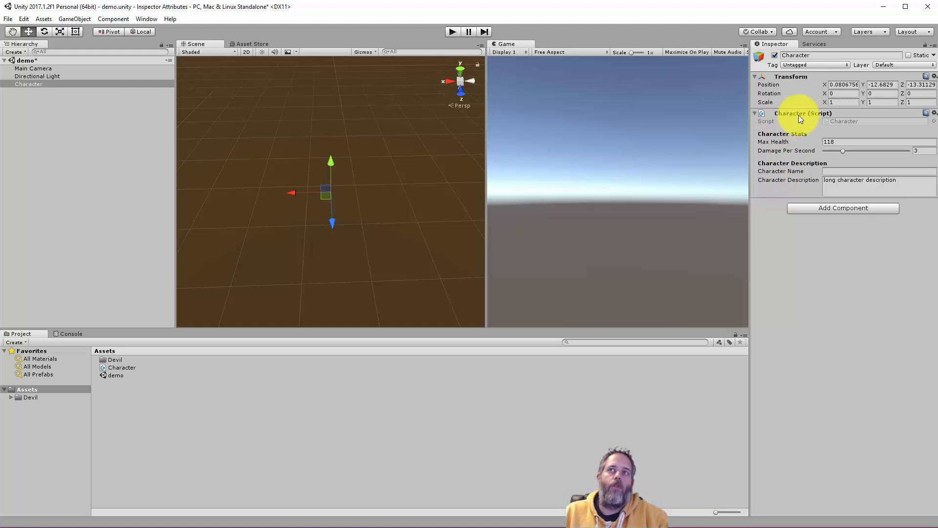
right_click(802, 113)
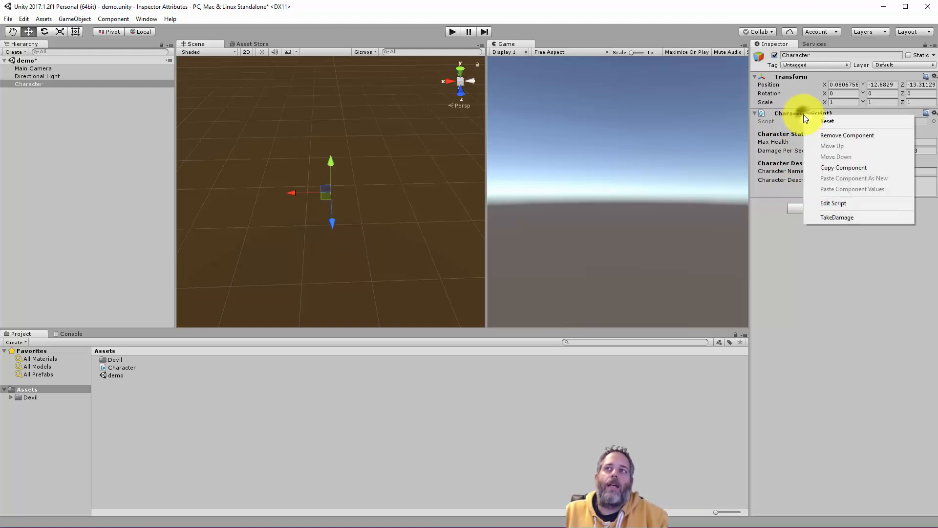